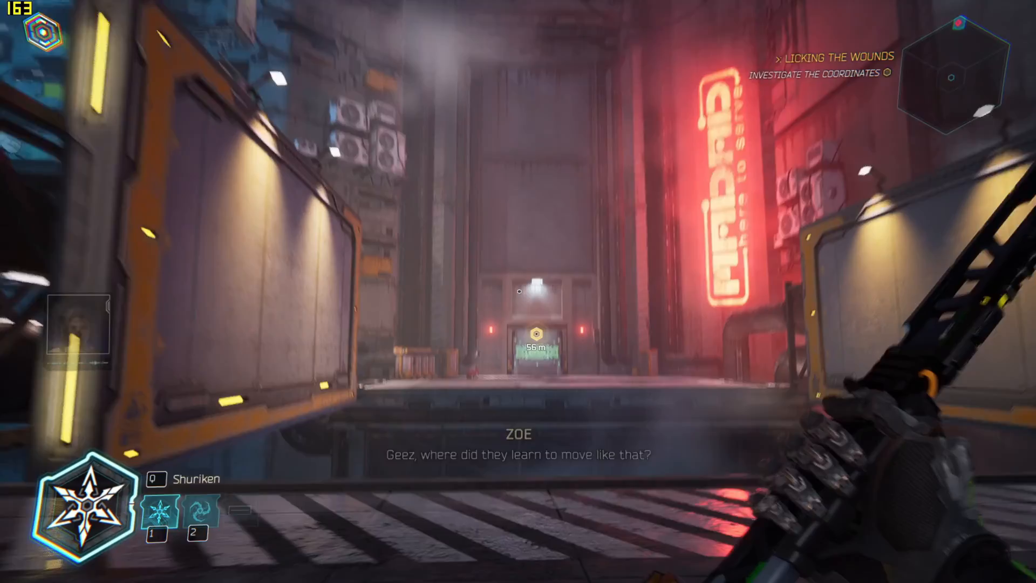
mouse_move(264, 291)
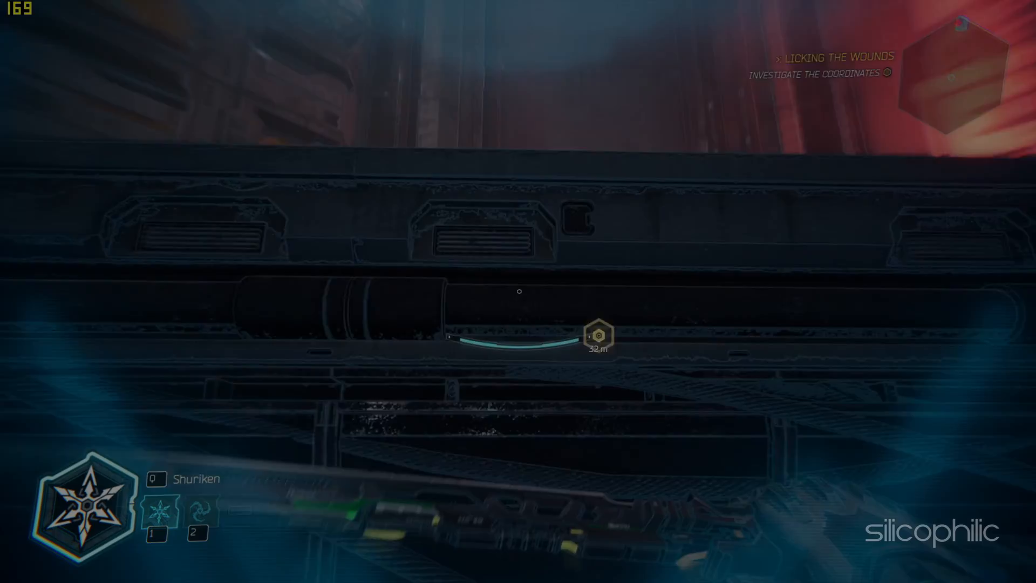
mouse_move(518, 291)
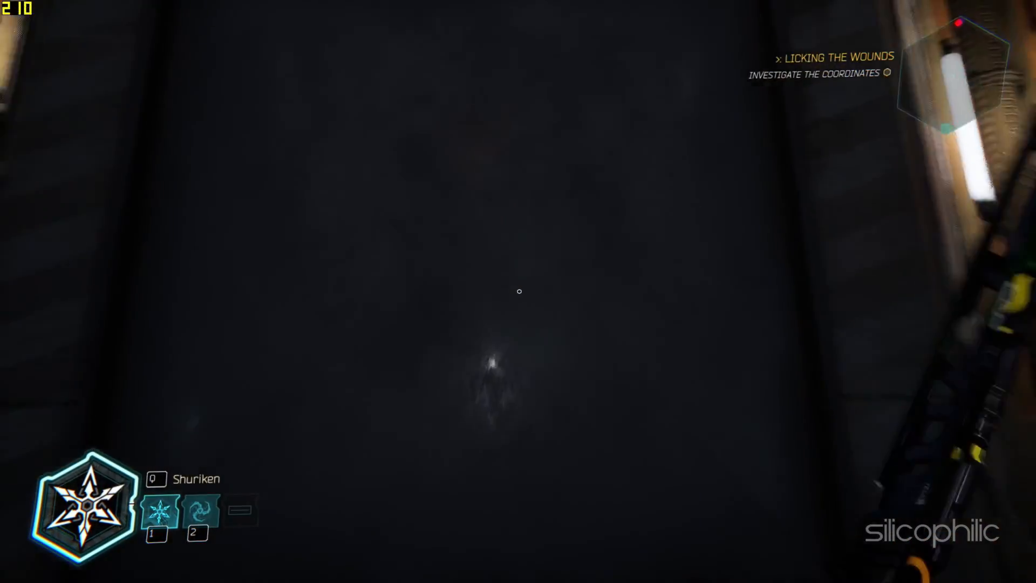
Scroll the Counter-Strike 2 store page to System Requirements: Windows 10, 8 GB RAM, 85 GB storage
click(113, 568)
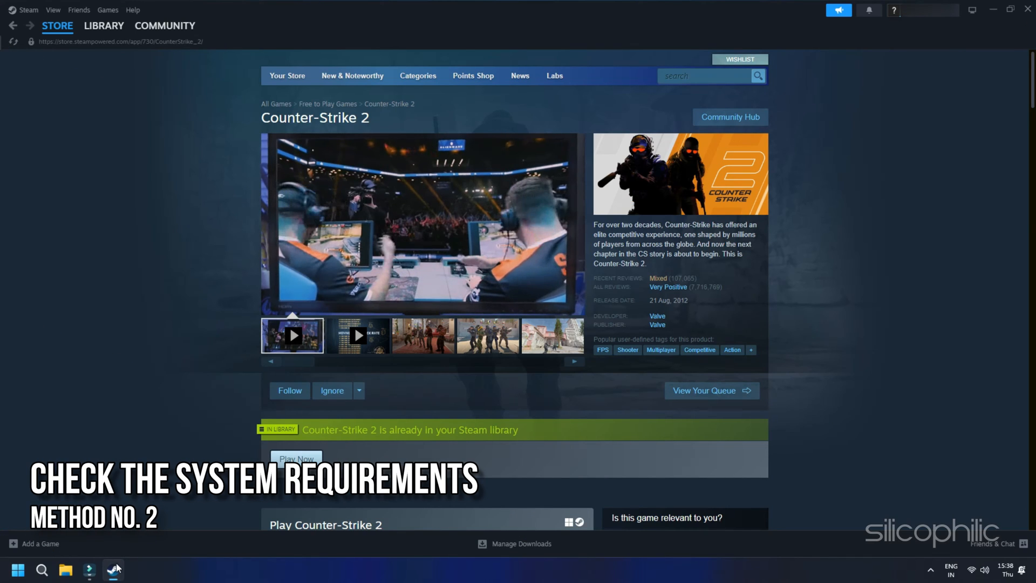
scroll(down, 3)
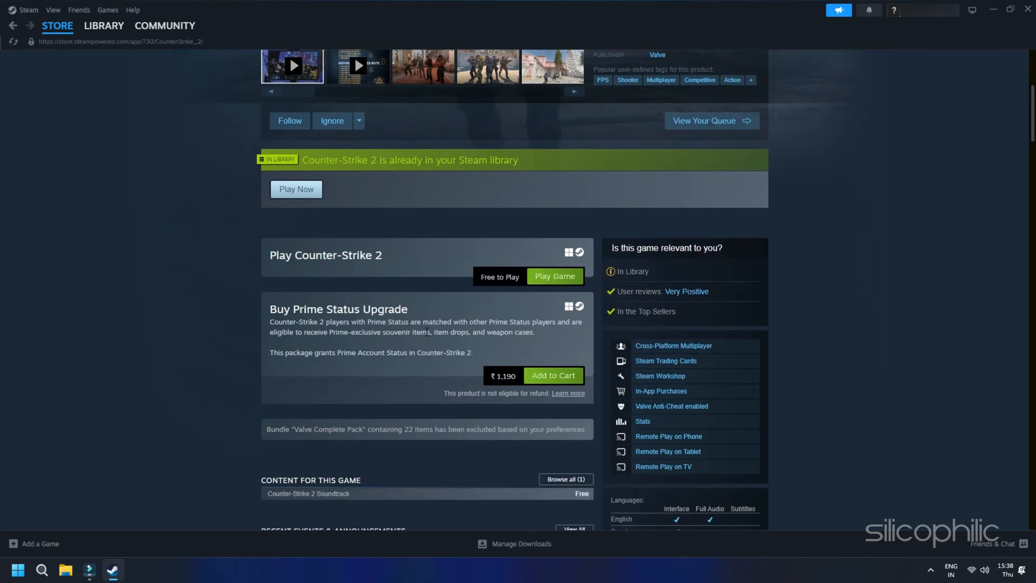
scroll(down, 3)
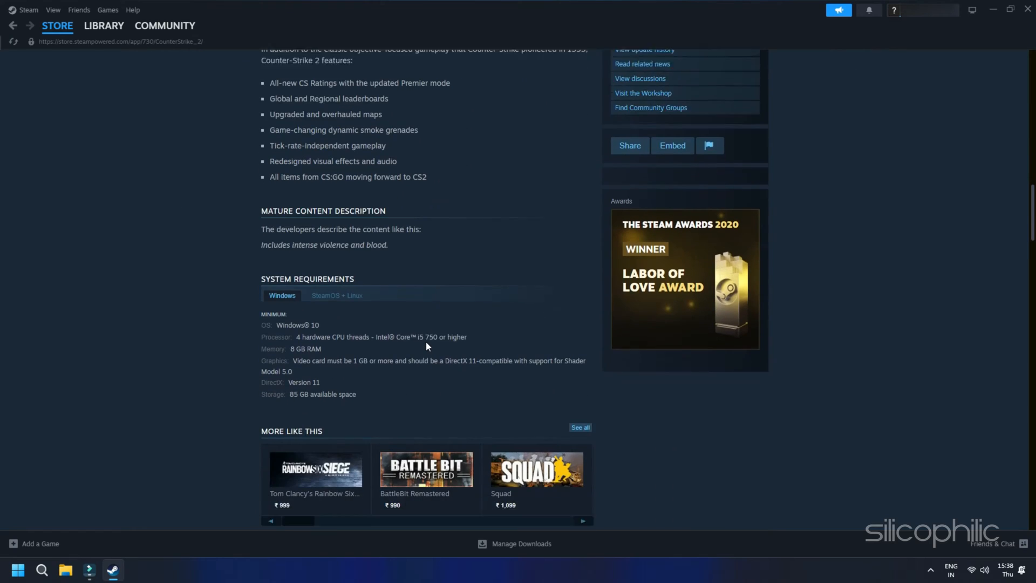
scroll(down, 3)
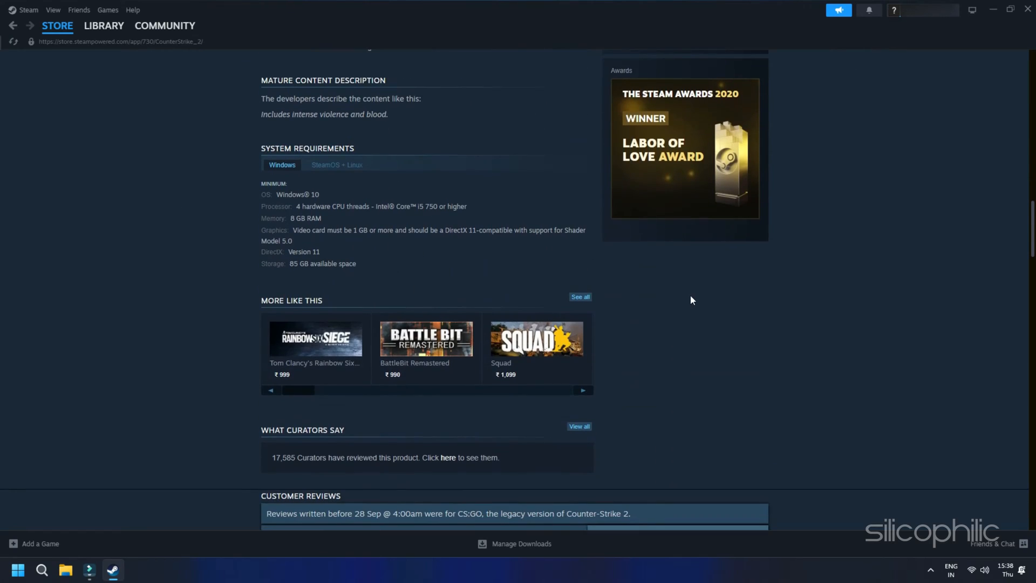
mouse_move(685, 297)
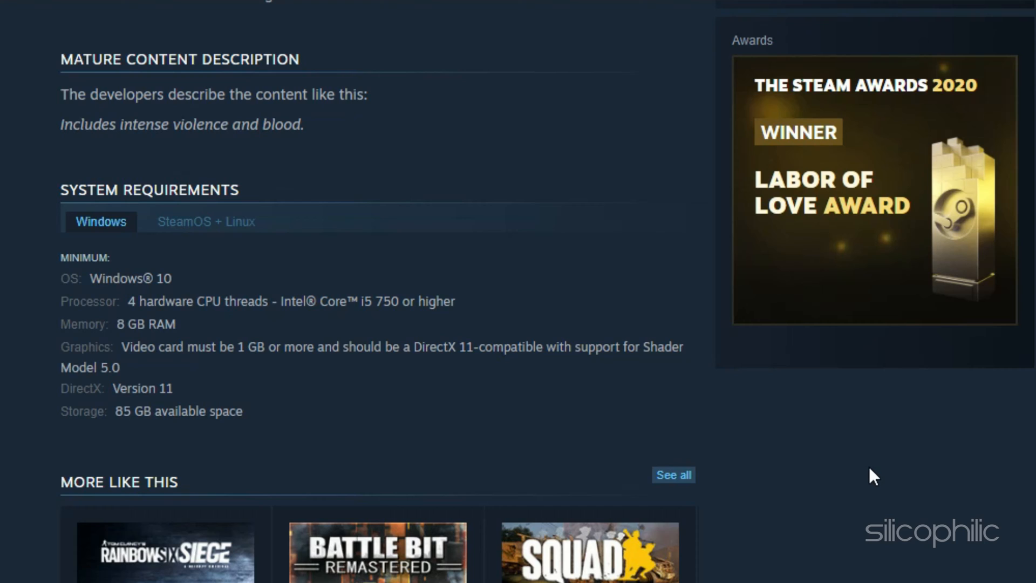
mouse_move(869, 479)
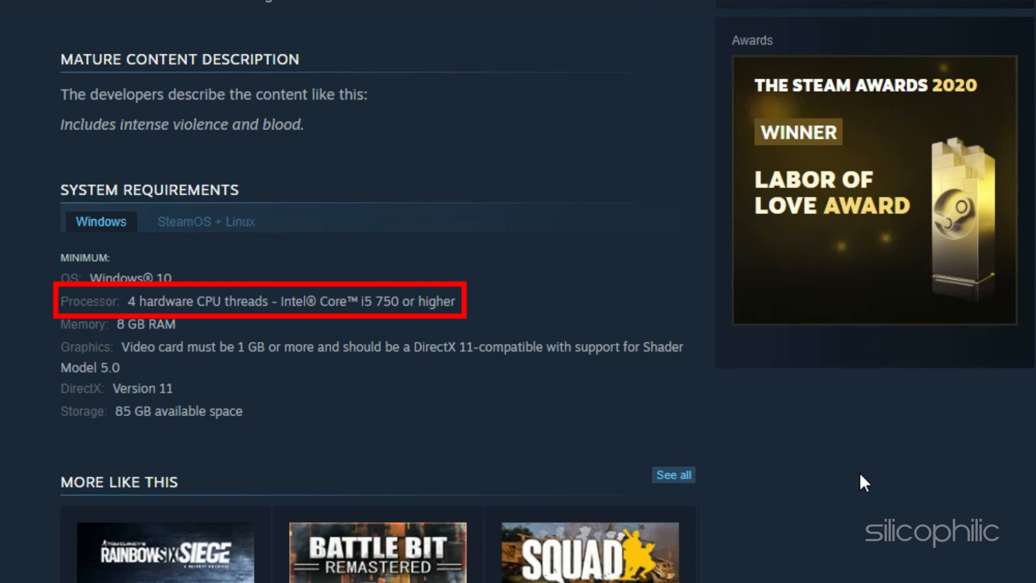
mouse_move(859, 488)
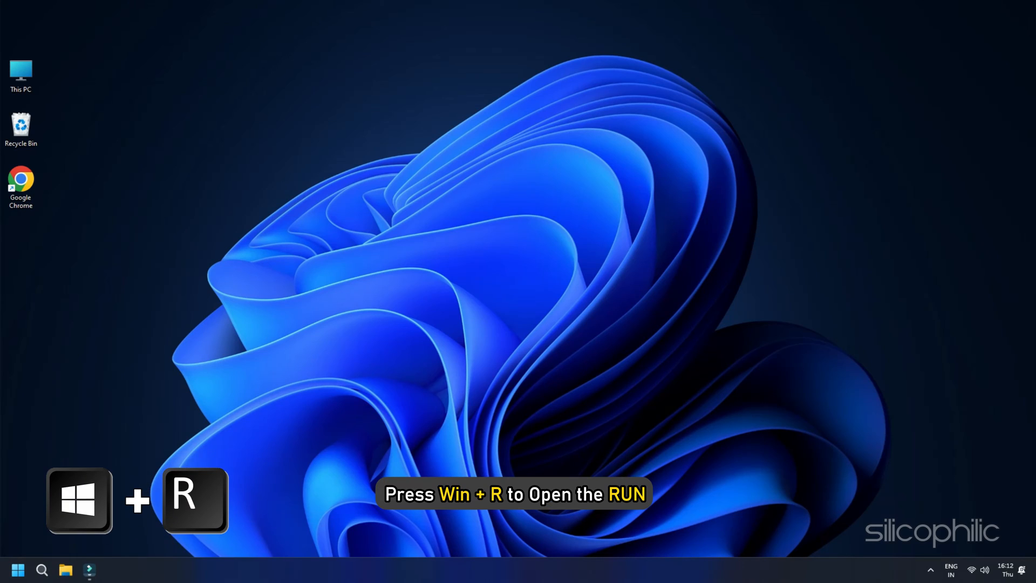
Open the Windows 'temp' folder via Run and delete all its files
key(Win+r)
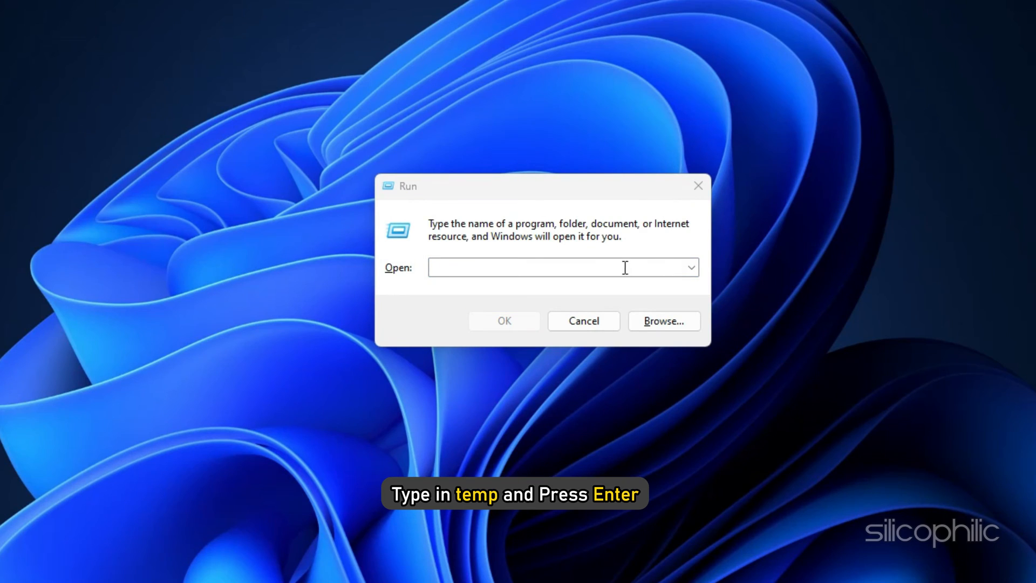
text(temp)
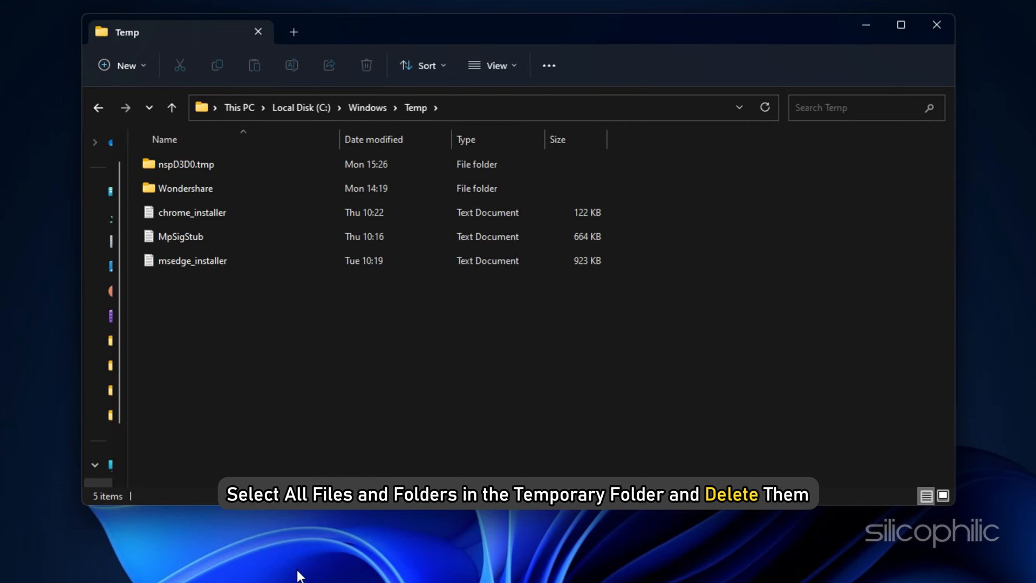
key(ctrl+a)
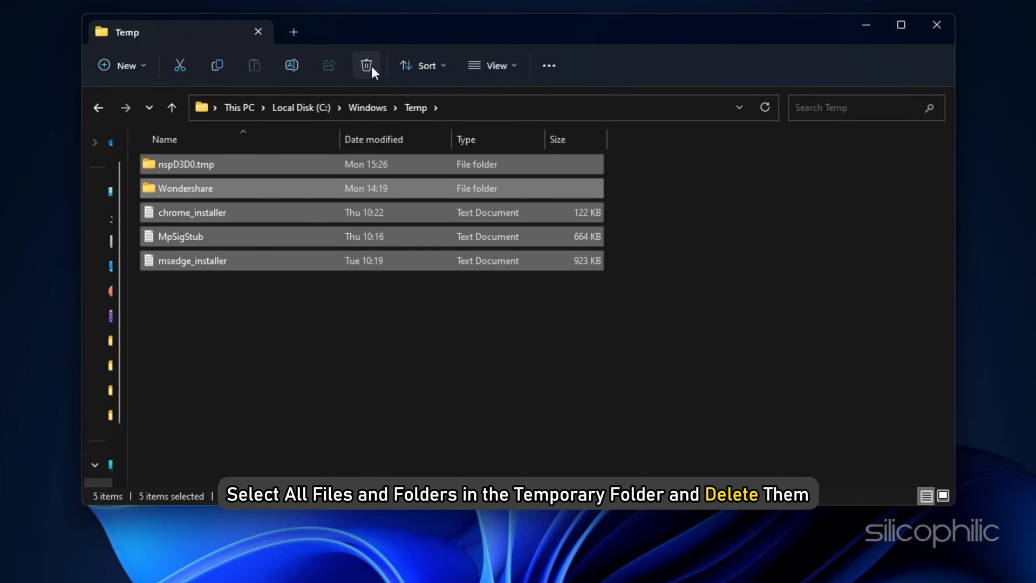
click(366, 65)
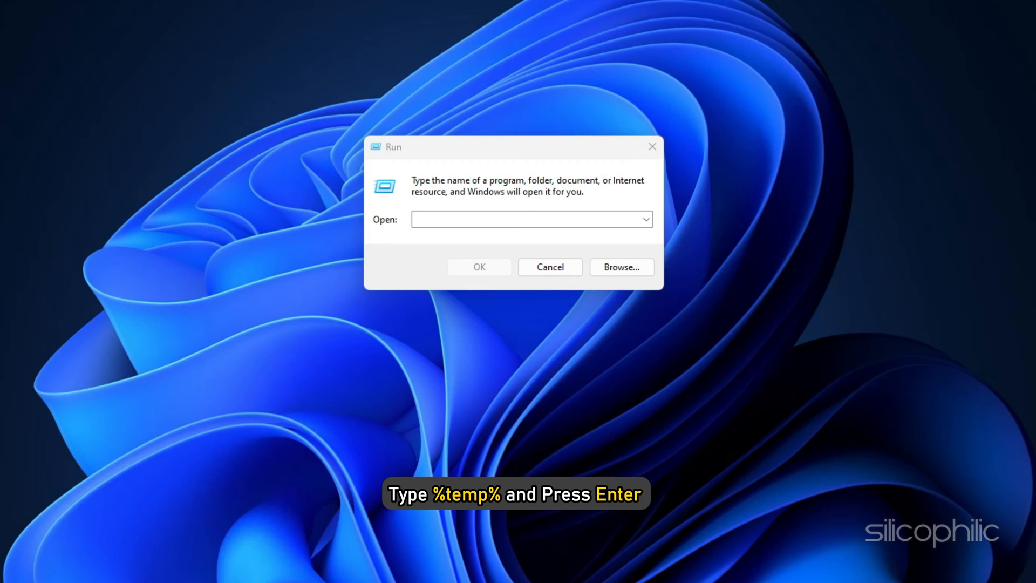
Open the user's '%temp%' folder and delete all 200 temporary items
text(%temp%)
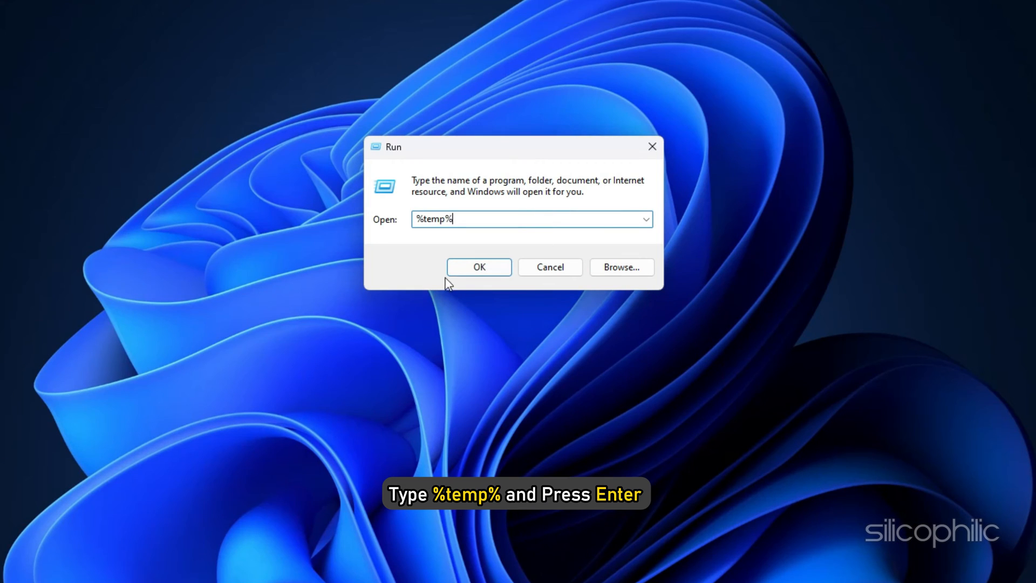
key(Return)
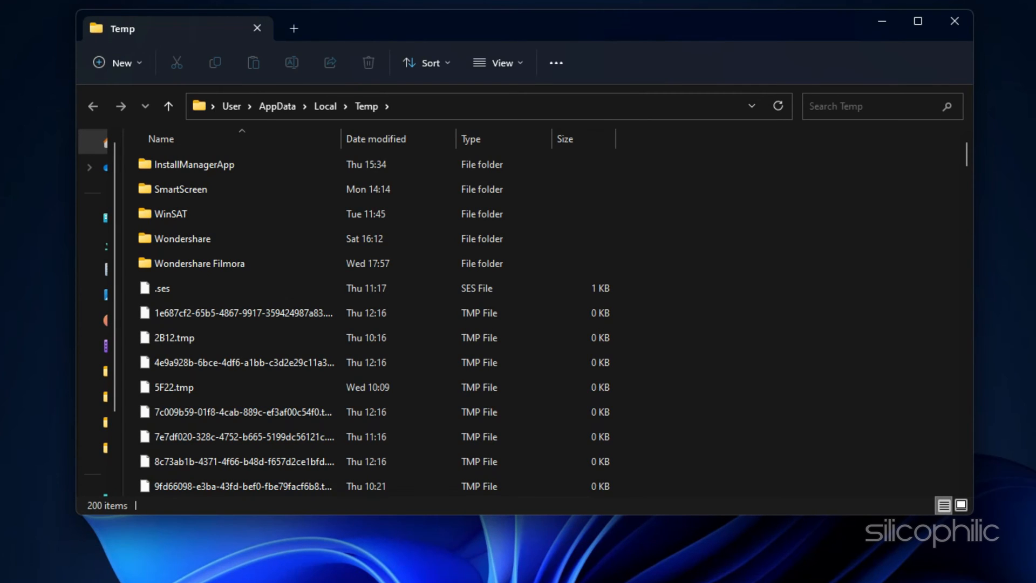
key(ctrl+a)
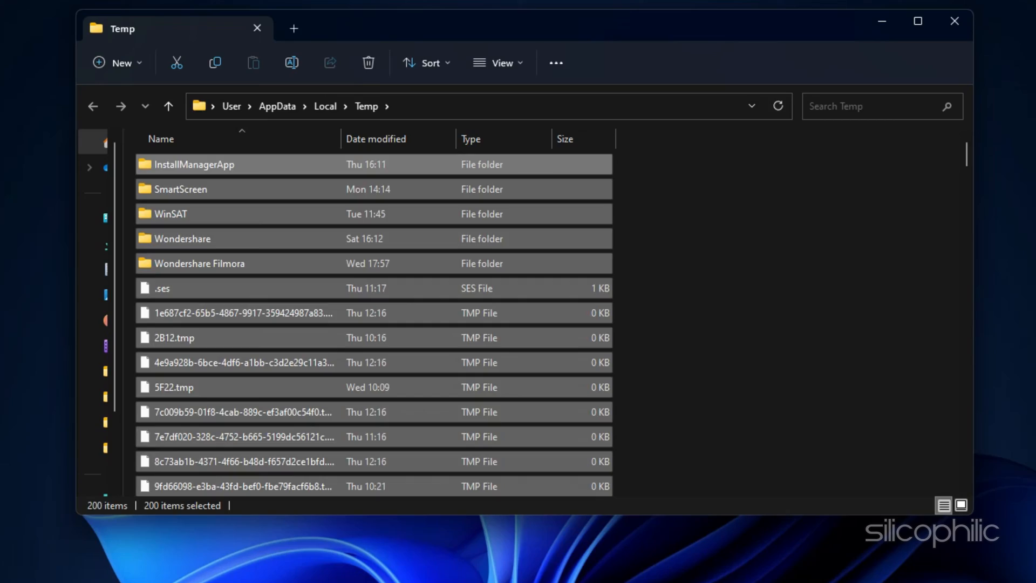
click(368, 62)
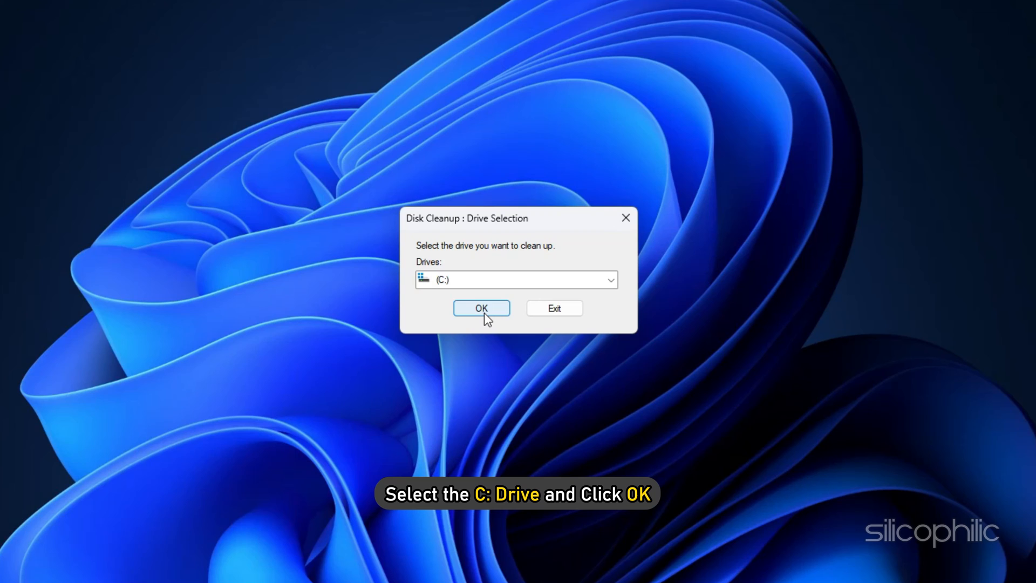
Run Disk Cleanup on drive C: and confirm permanent deletion of the checked files
click(481, 308)
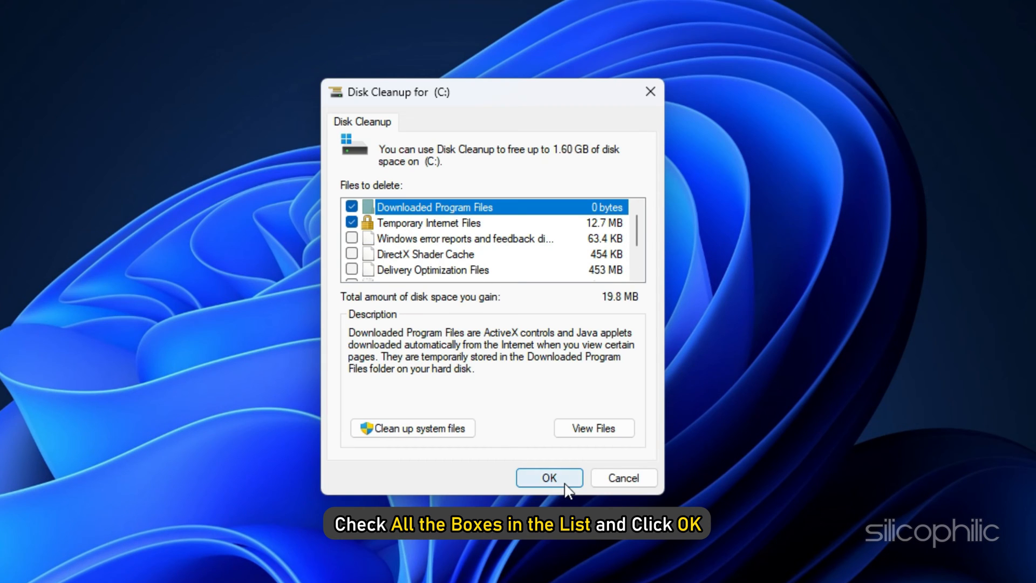
click(548, 477)
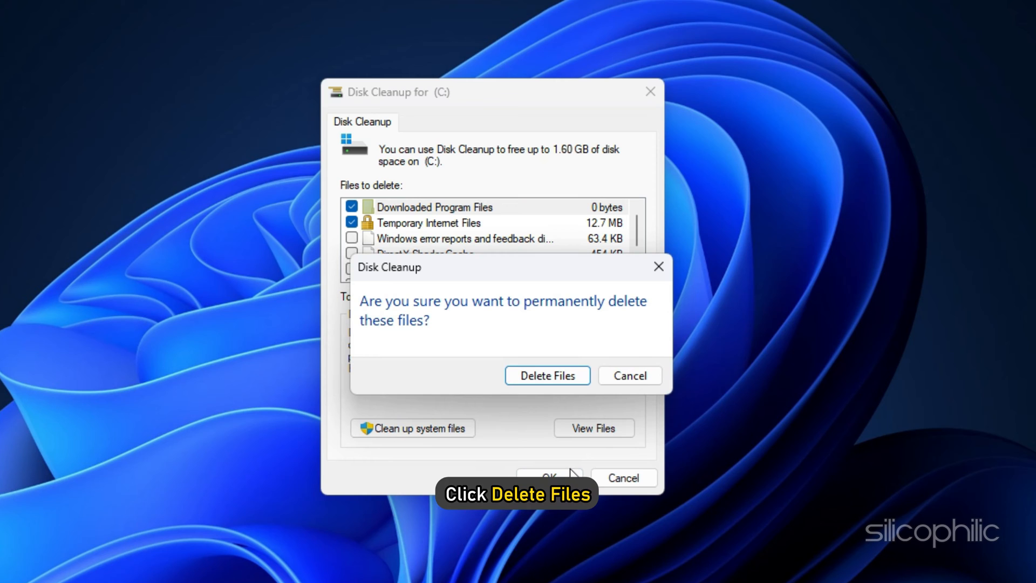
click(547, 375)
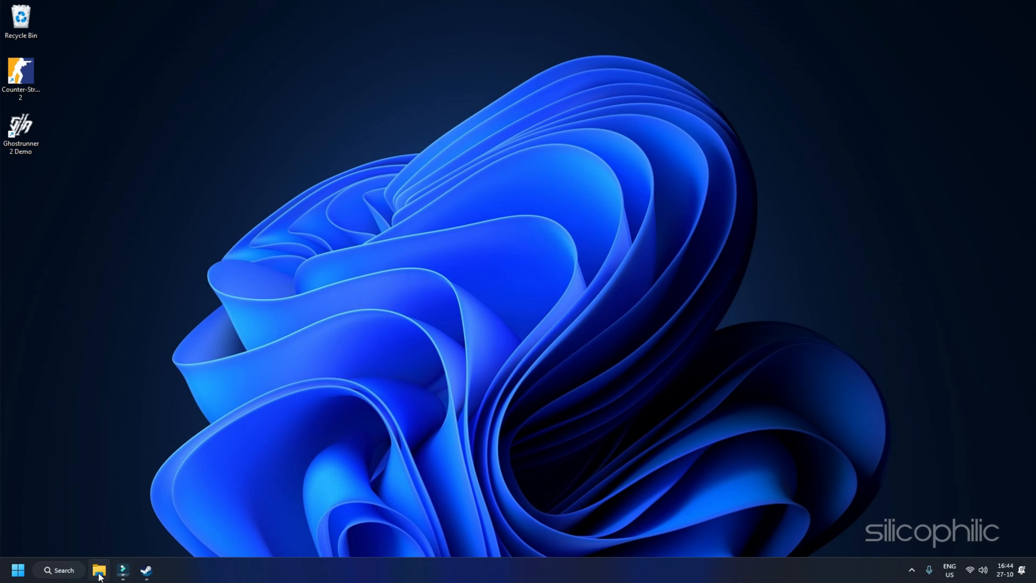
Search the taskbar for 'graphics settings' to reach System > Display > Graphics
click(59, 570)
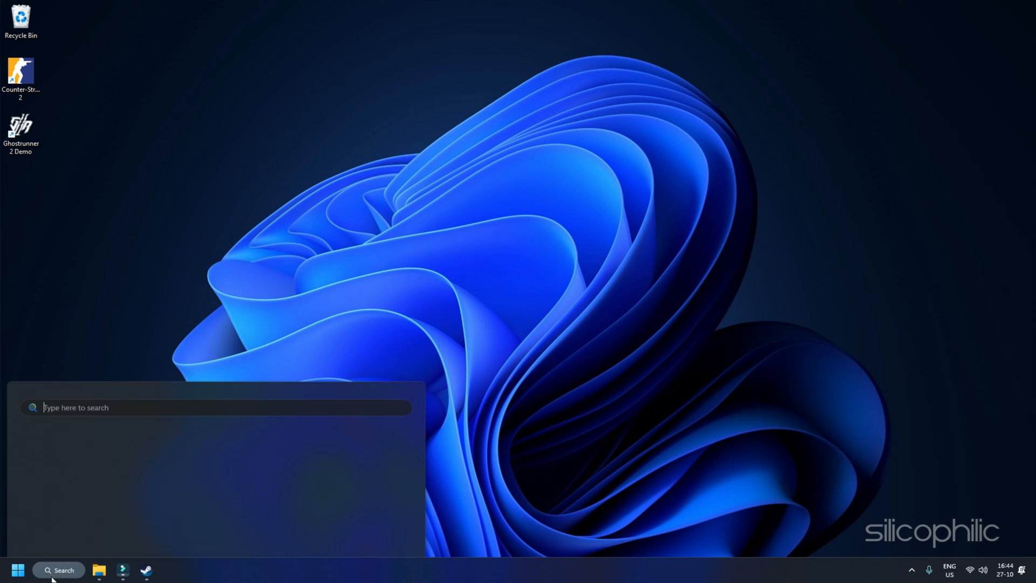
text(gr)
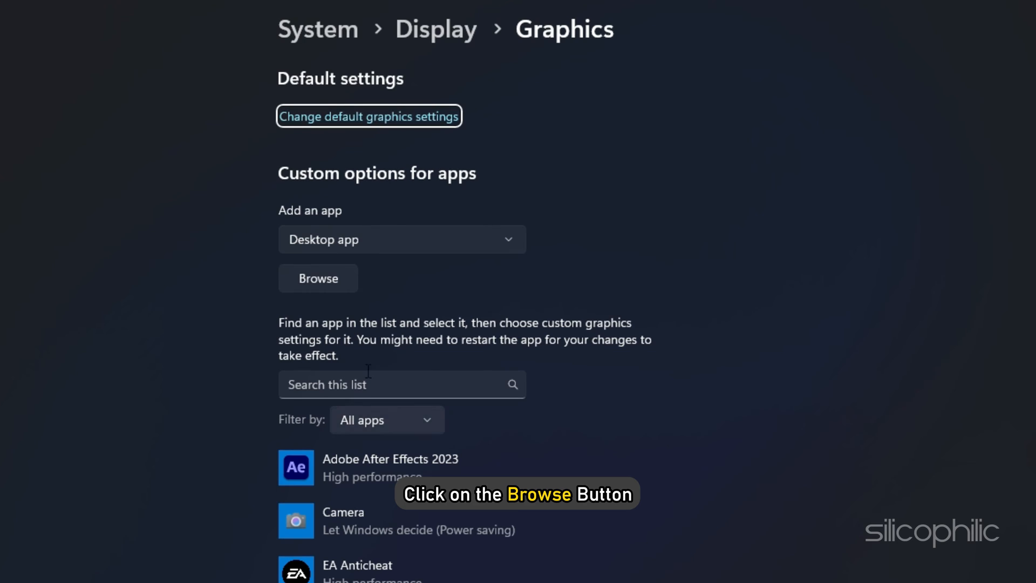
Browse to Steam's common/Ghostrunner 2 Demo folder and add Ghostrunner2.exe to the Graphics list
click(318, 278)
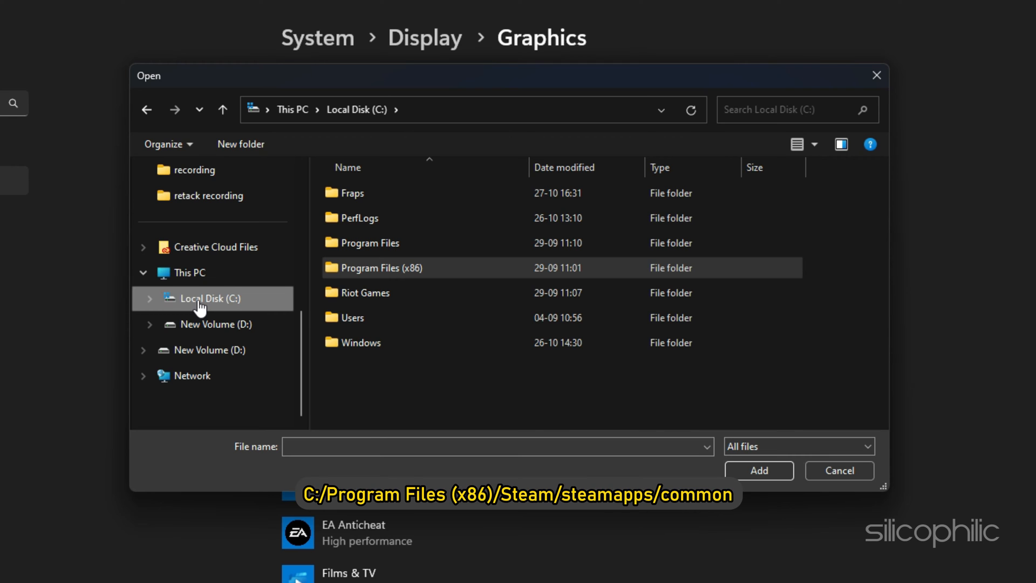
double_click(380, 268)
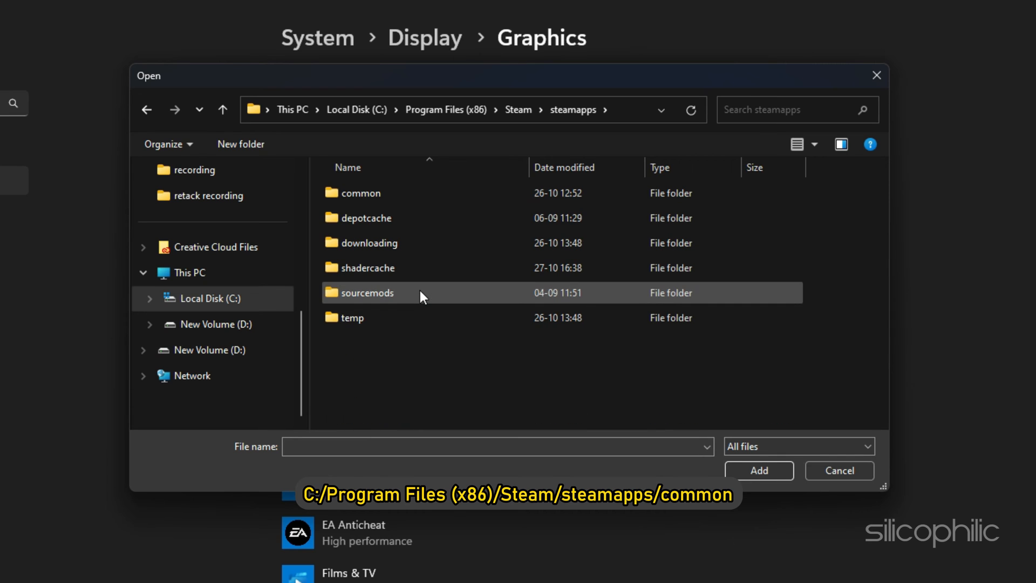
double_click(360, 192)
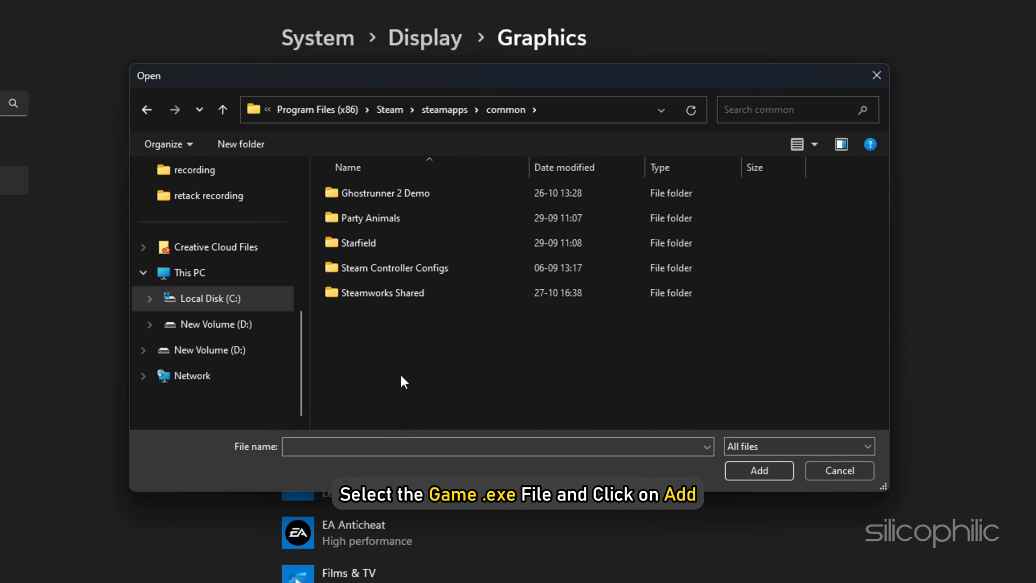
double_click(386, 192)
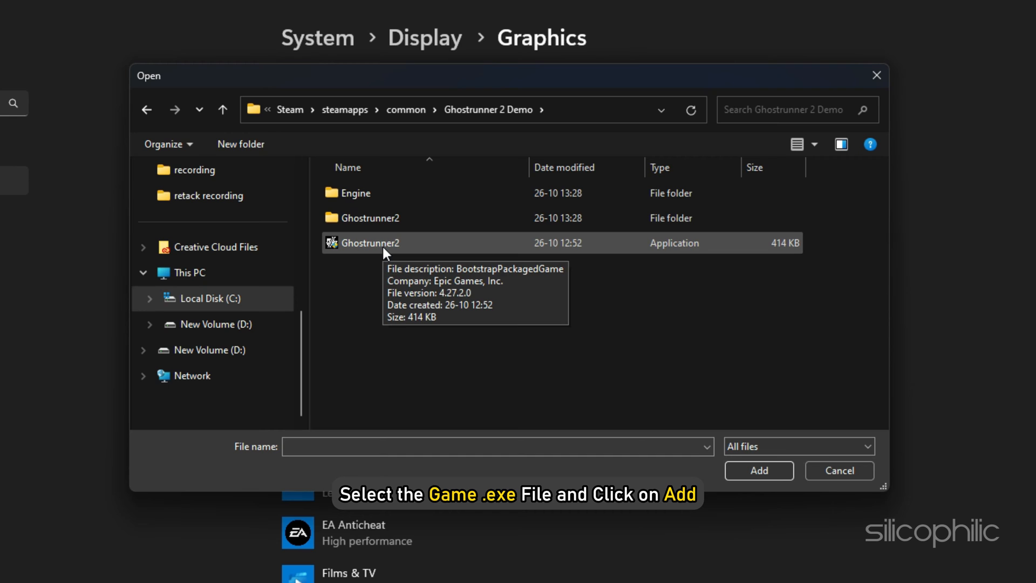
click(759, 471)
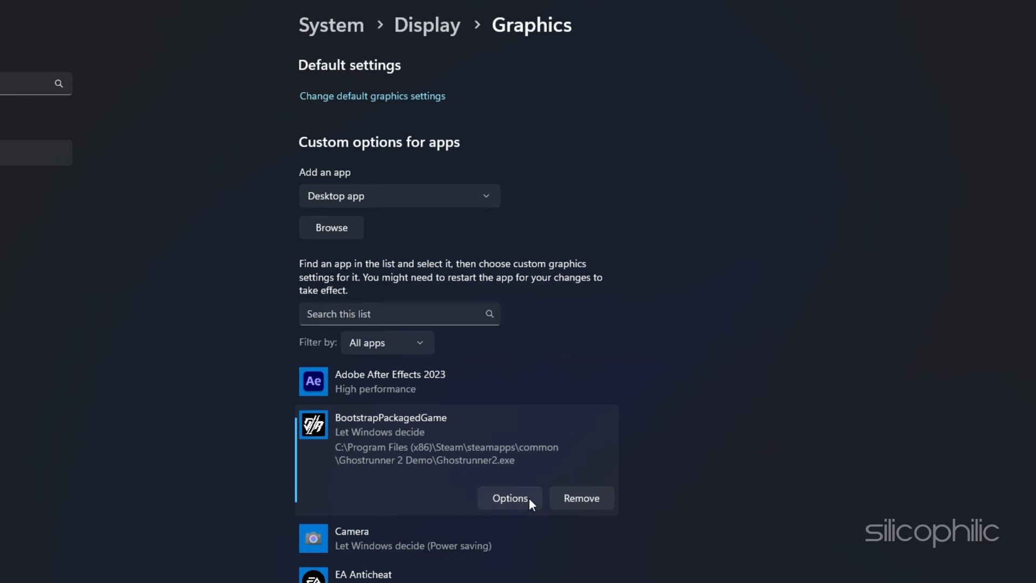
Choose High performance in the game's graphics Options and save
click(509, 498)
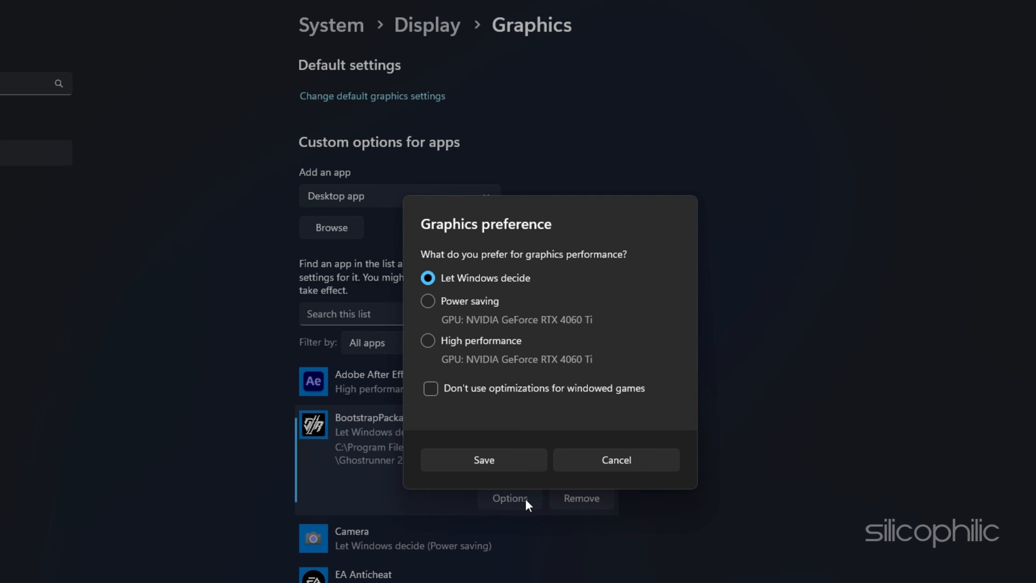
click(428, 341)
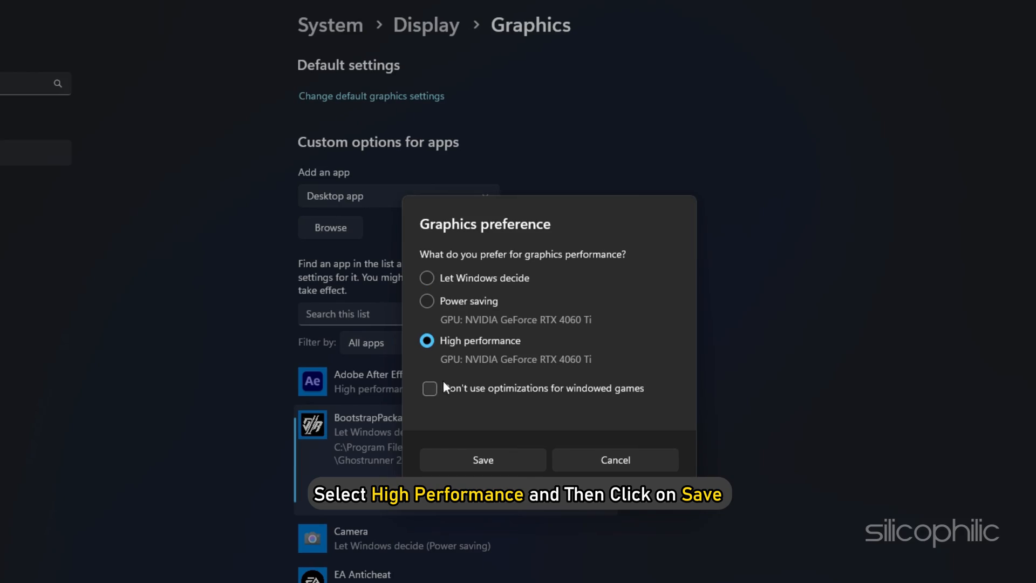
click(483, 460)
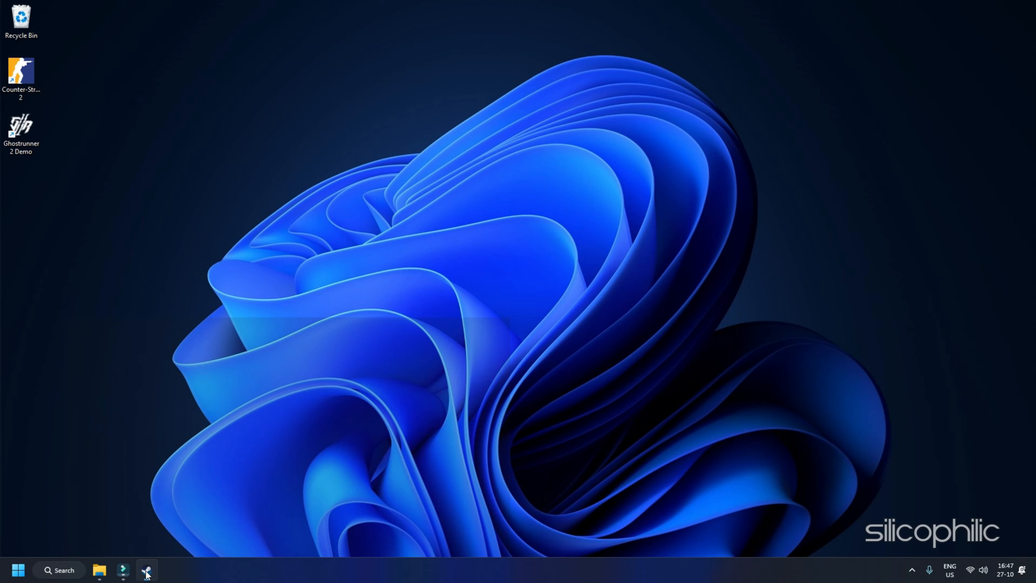
Open Steam and bring up Ghostrunner 2 Demo's Properties from its Library entry
click(146, 570)
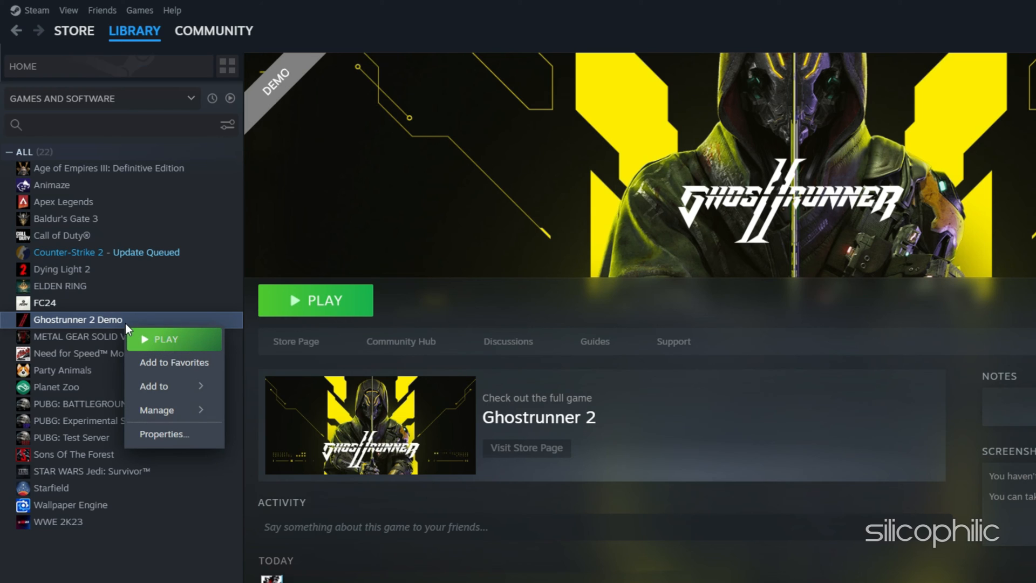
click(156, 409)
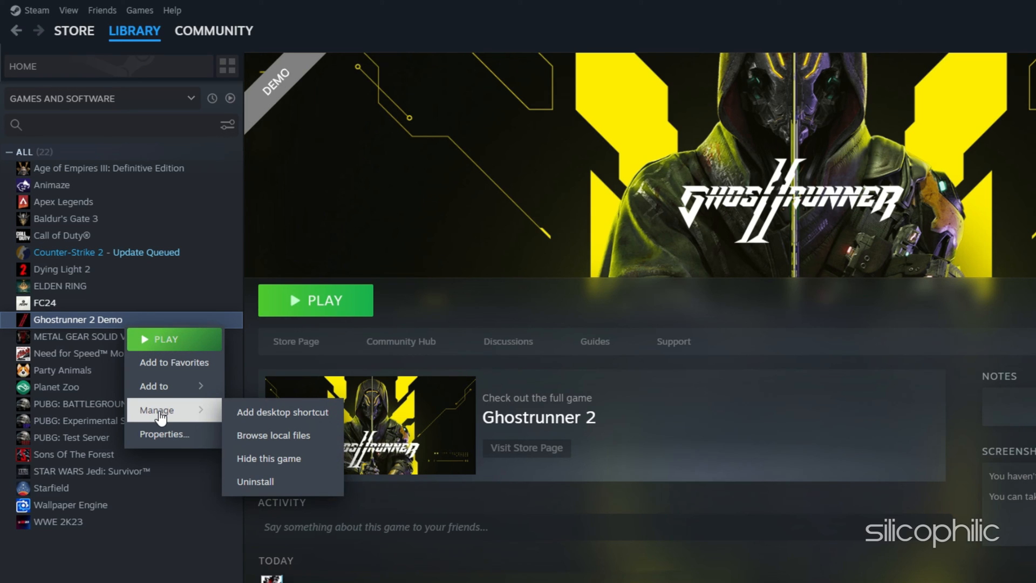
mouse_move(164, 434)
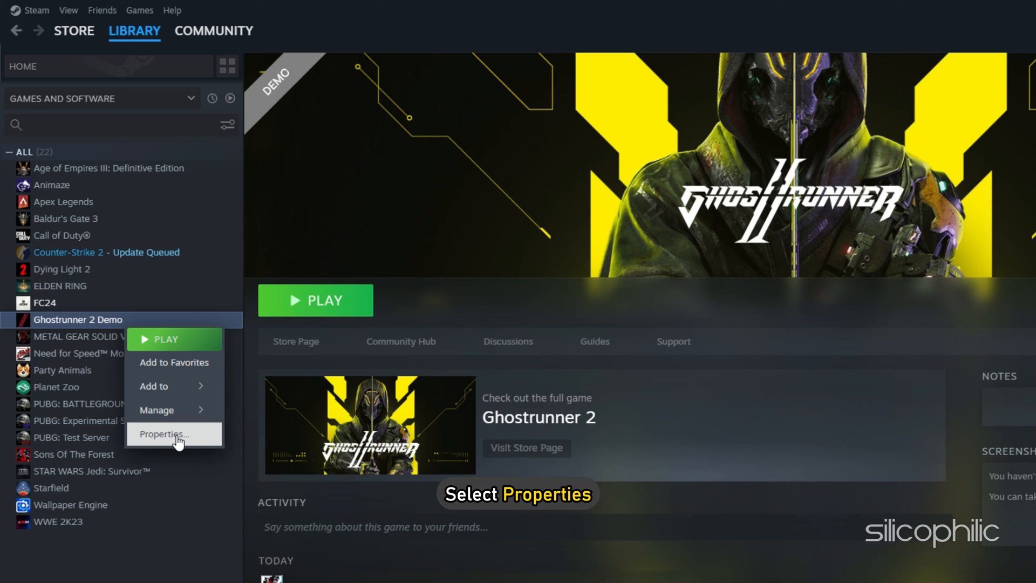
click(164, 435)
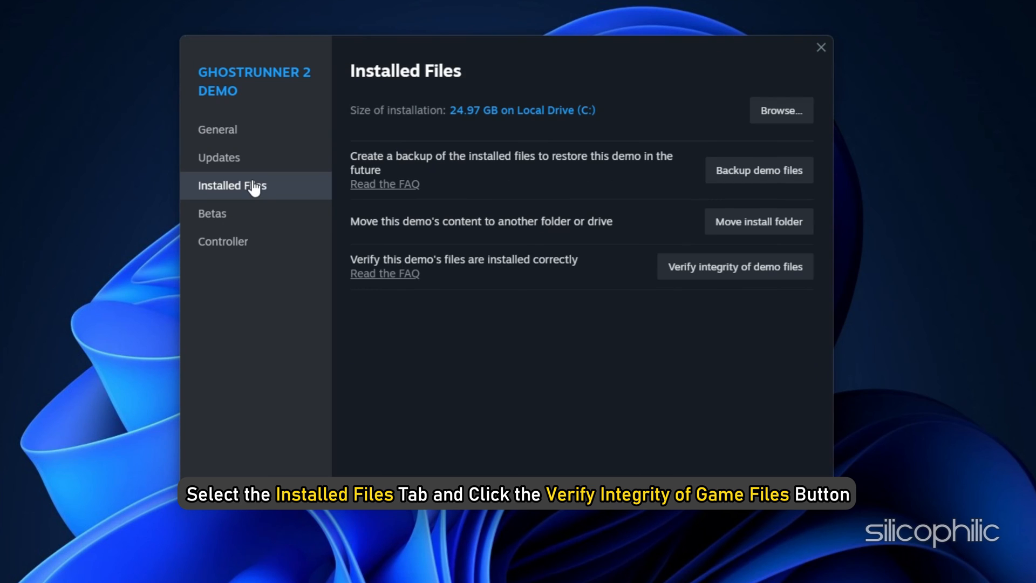
mouse_move(733, 266)
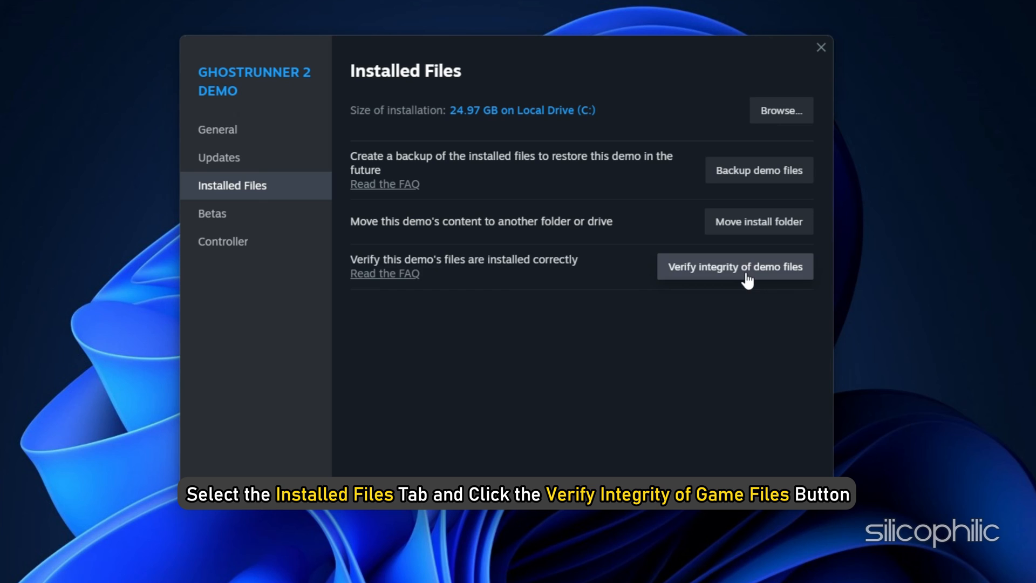
Run 'Verify integrity of demo files', then close the Properties window
click(733, 266)
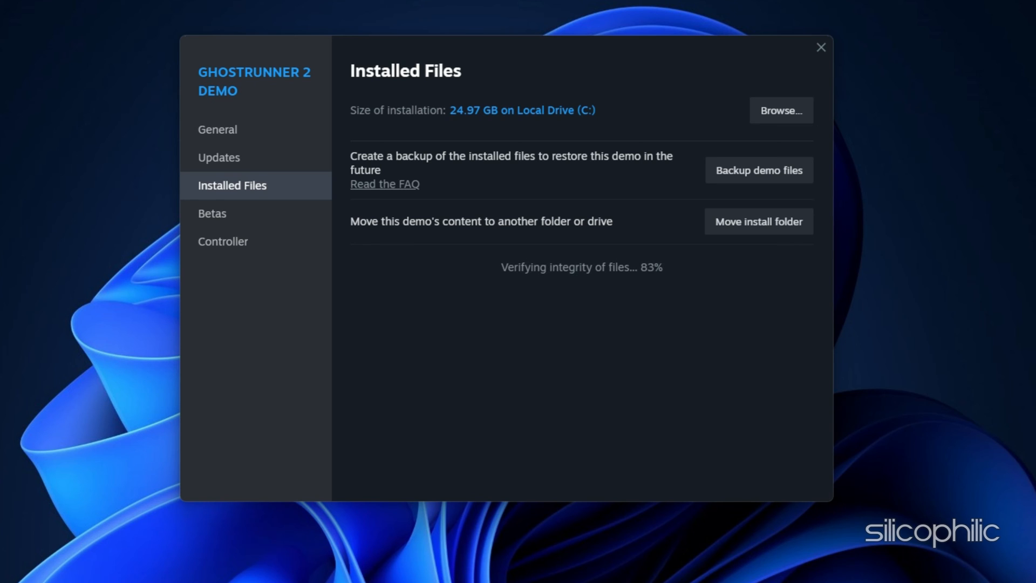
click(821, 47)
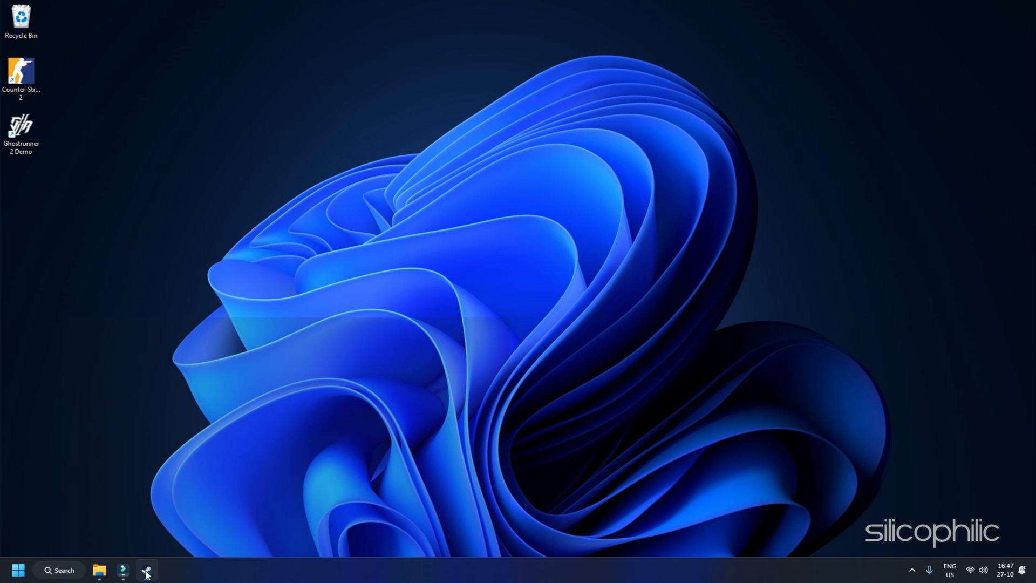
Start Ghostrunner 2 Demo from its shortcut
click(146, 570)
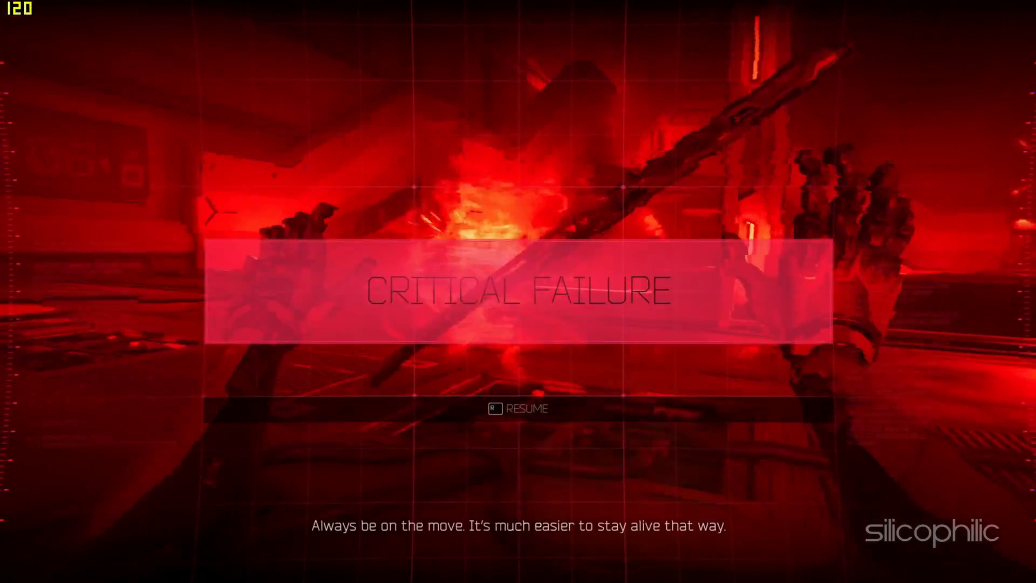
Press R on the Critical Failure screen to resume the level
key(r)
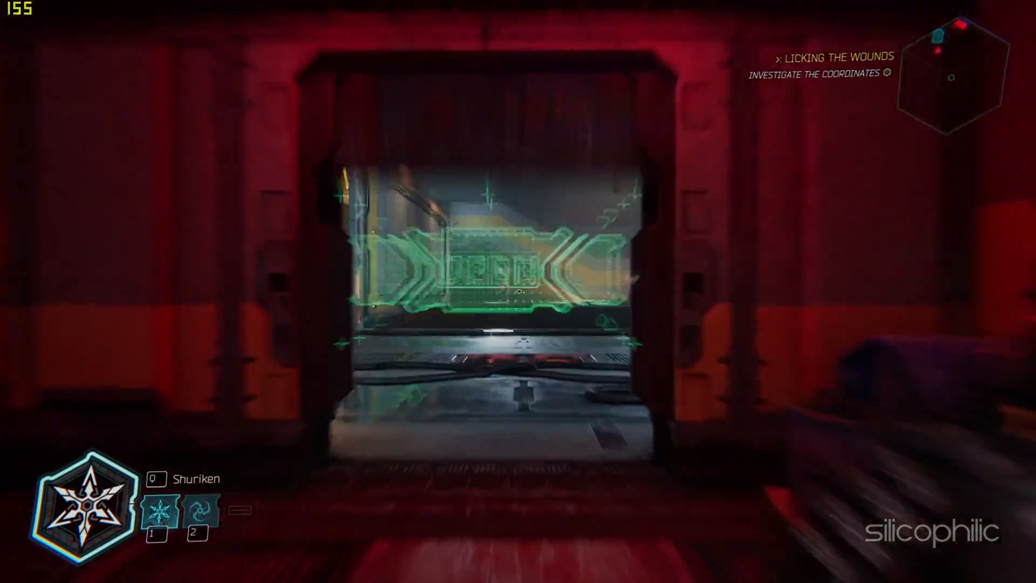